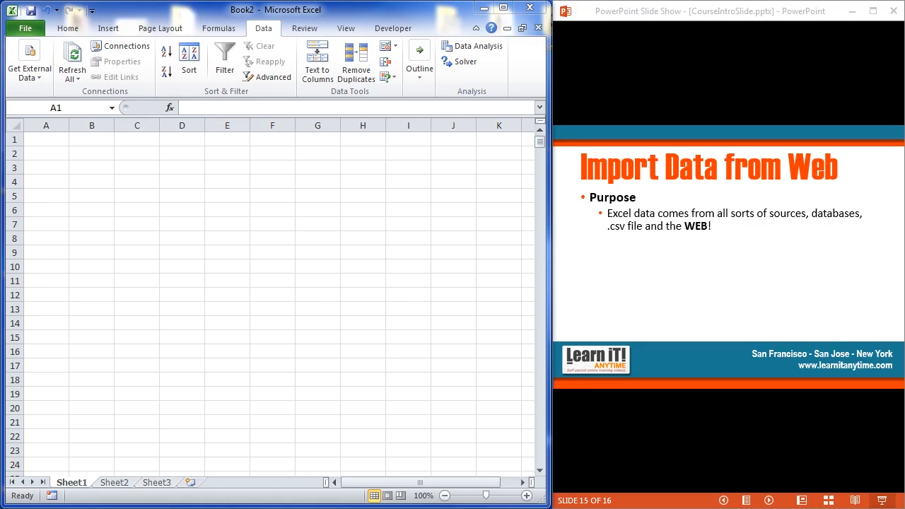
mouse_move(91, 243)
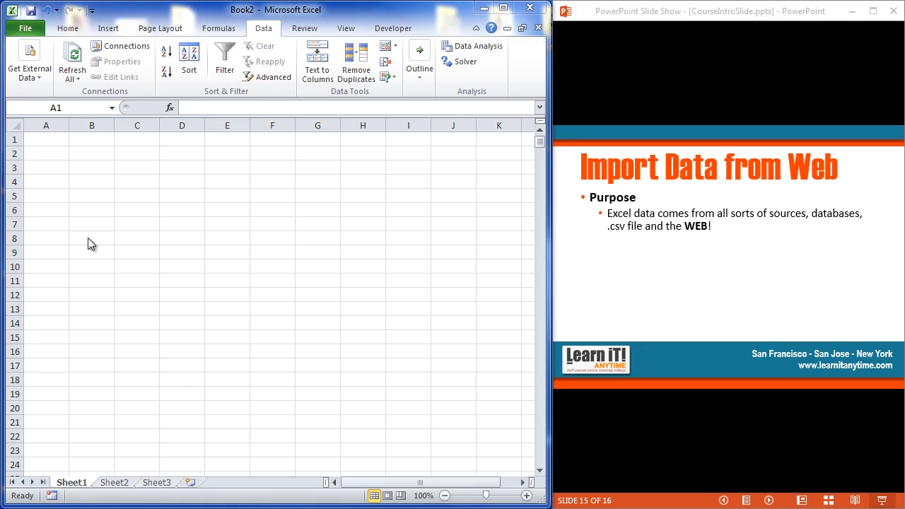
mouse_move(77, 489)
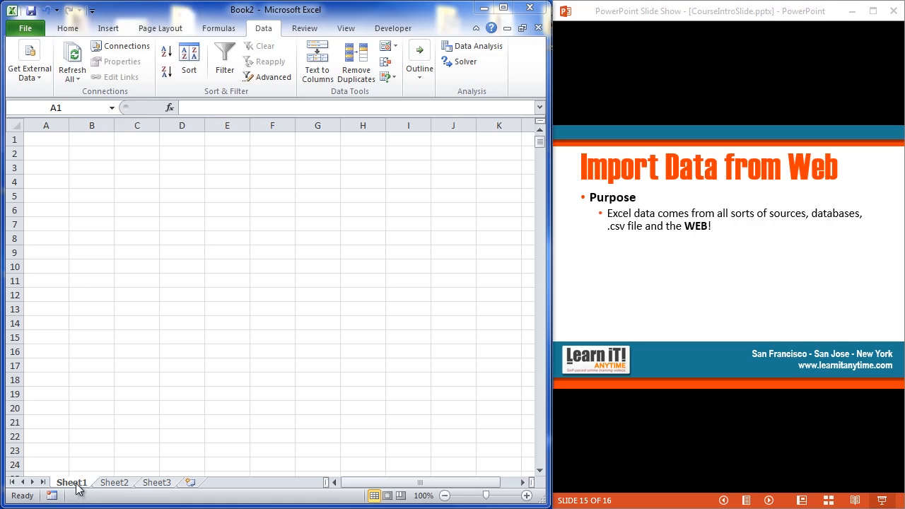
Rename the first worksheet to 'Microsoft Stock'
left_click(70, 482)
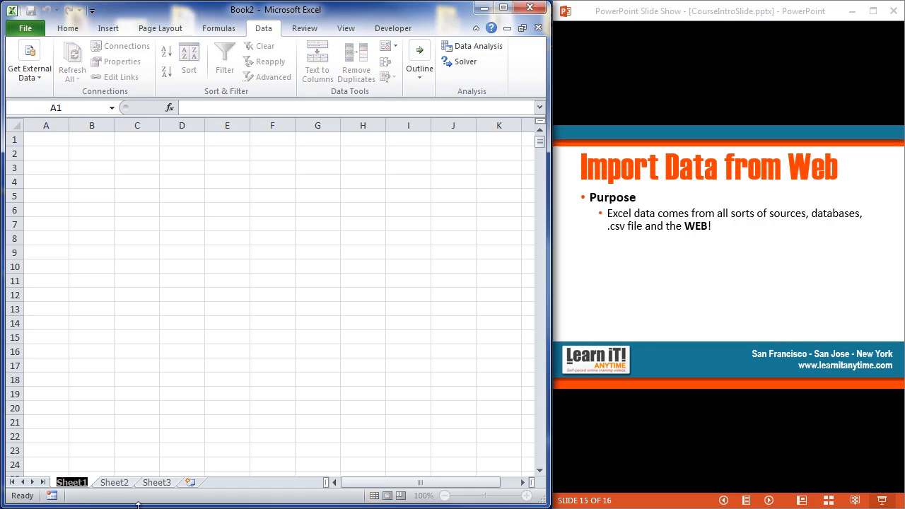
double_click(71, 482)
type("Microsoft Stock")
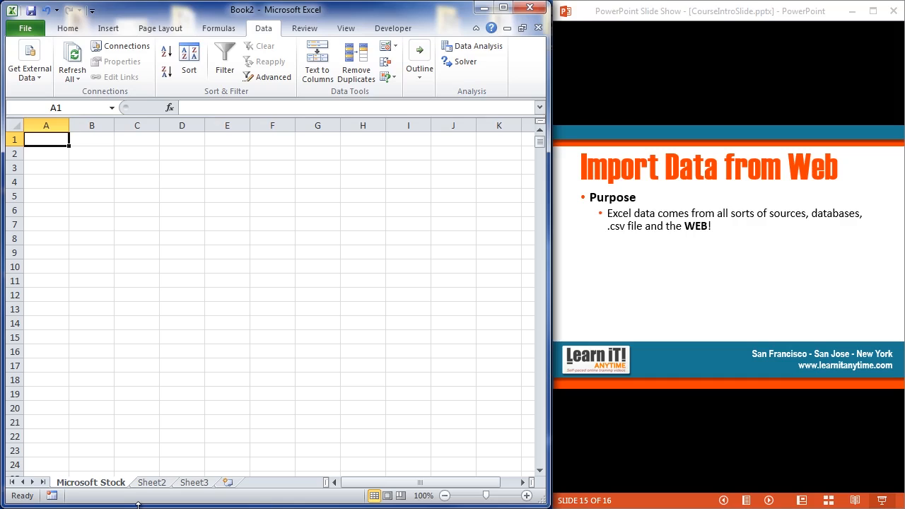
mouse_move(364, 179)
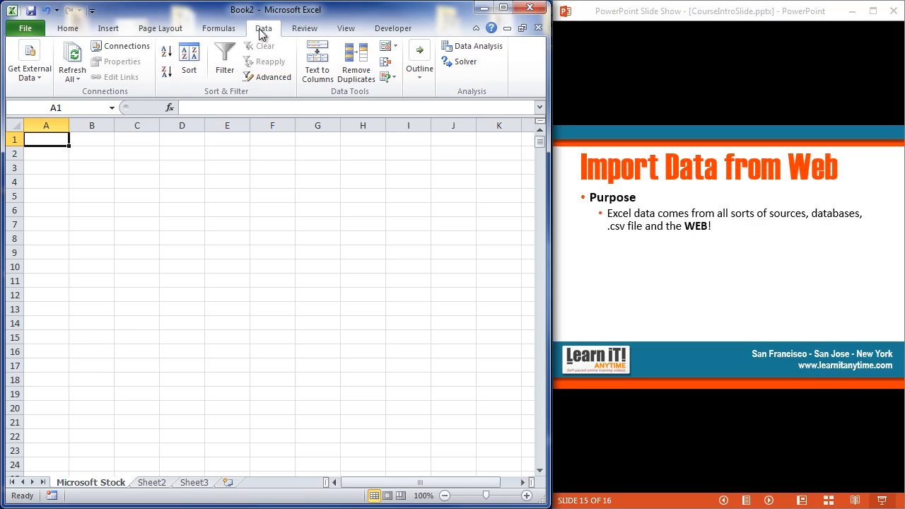
mouse_move(120, 45)
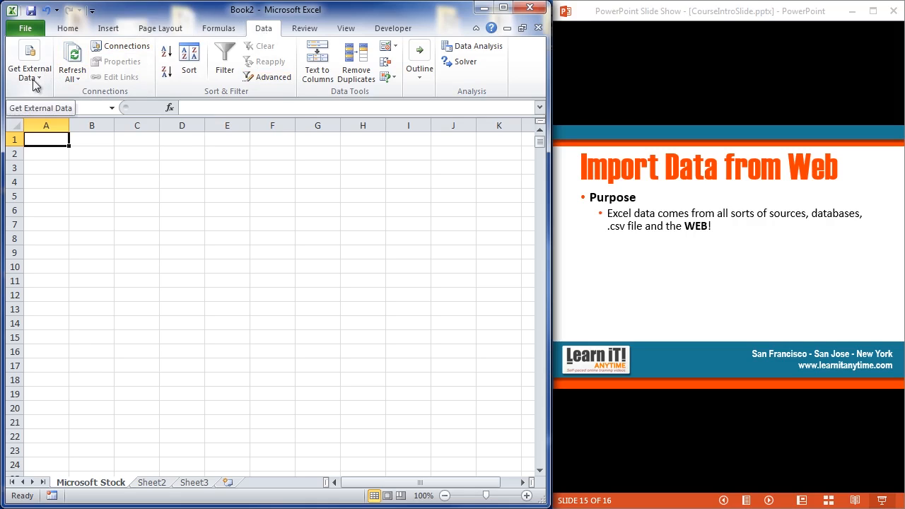
Start a new From Web query, previewing the default learnitanytime.com page
left_click(29, 59)
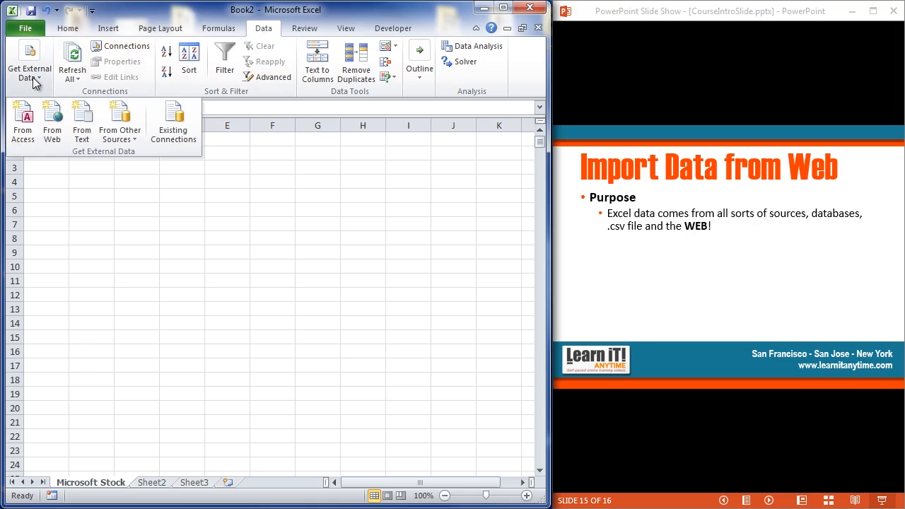
mouse_move(119, 121)
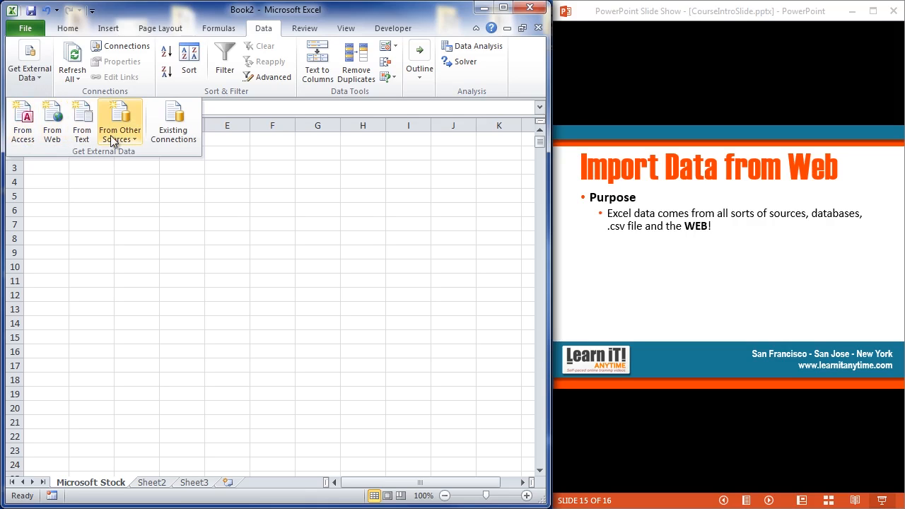
mouse_move(172, 128)
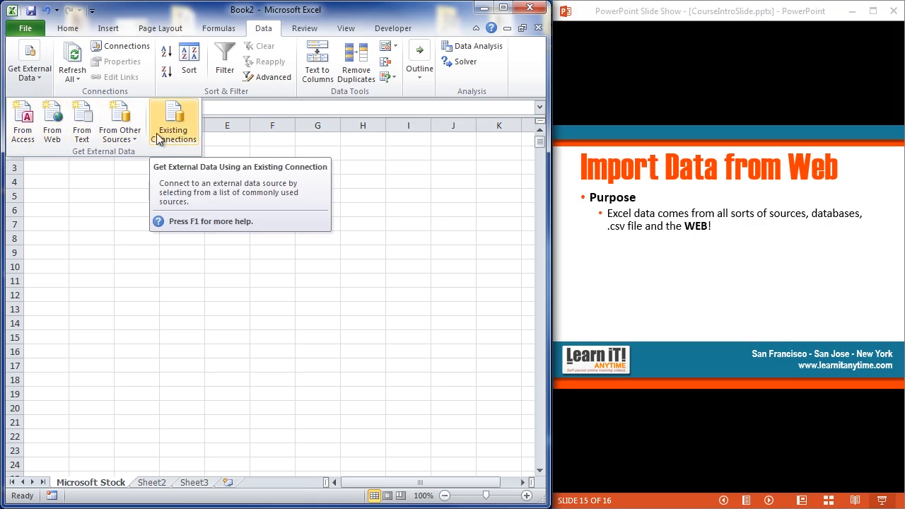
mouse_move(52, 120)
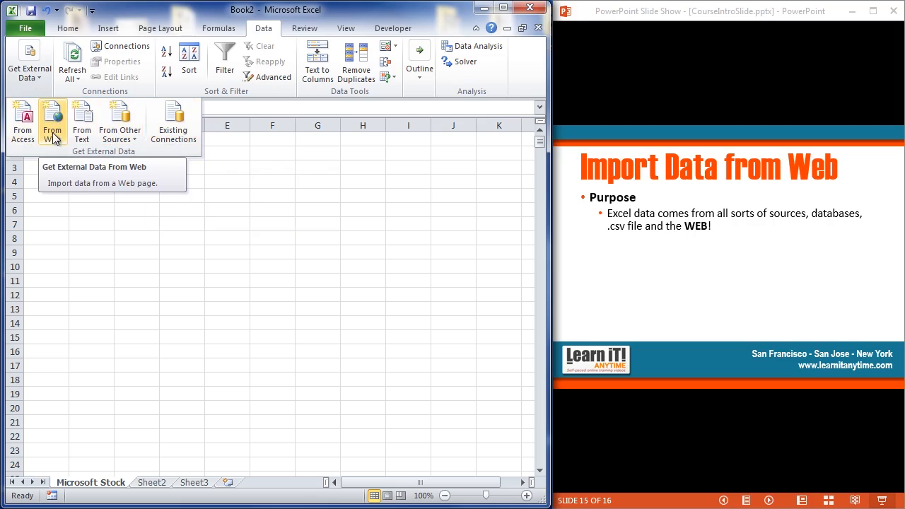
left_click(51, 121)
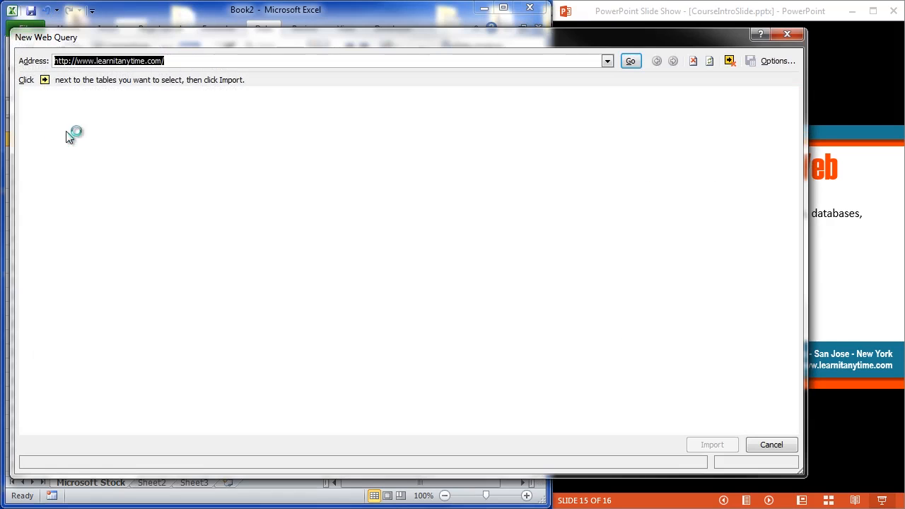
left_click(631, 60)
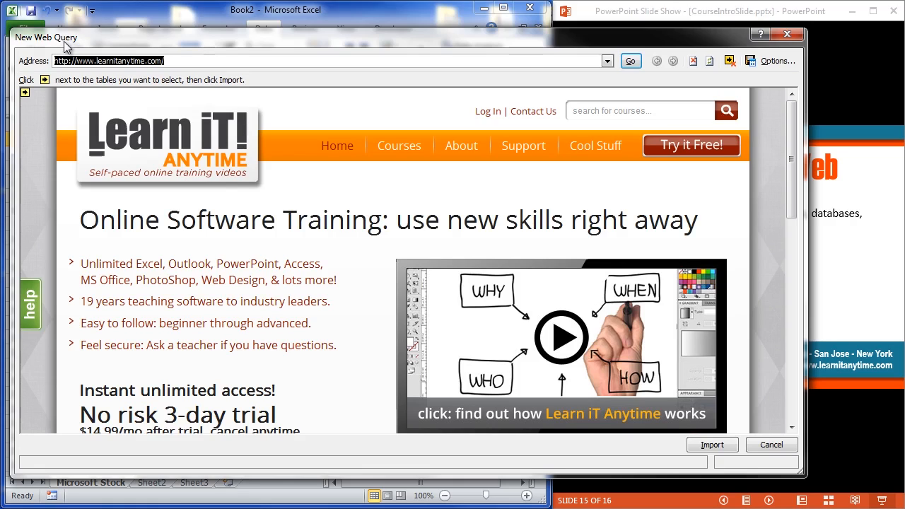
mouse_move(691, 145)
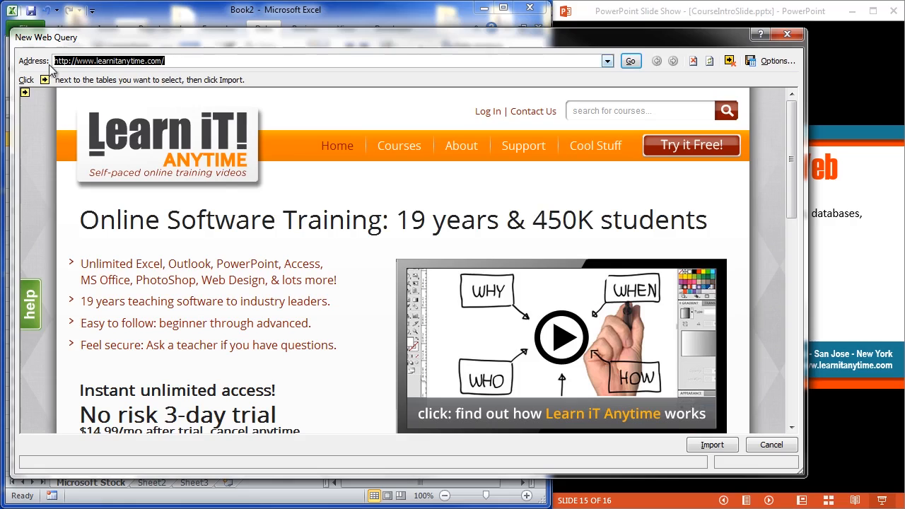
type("http://finance.yahoo.com/q?s=MSFT")
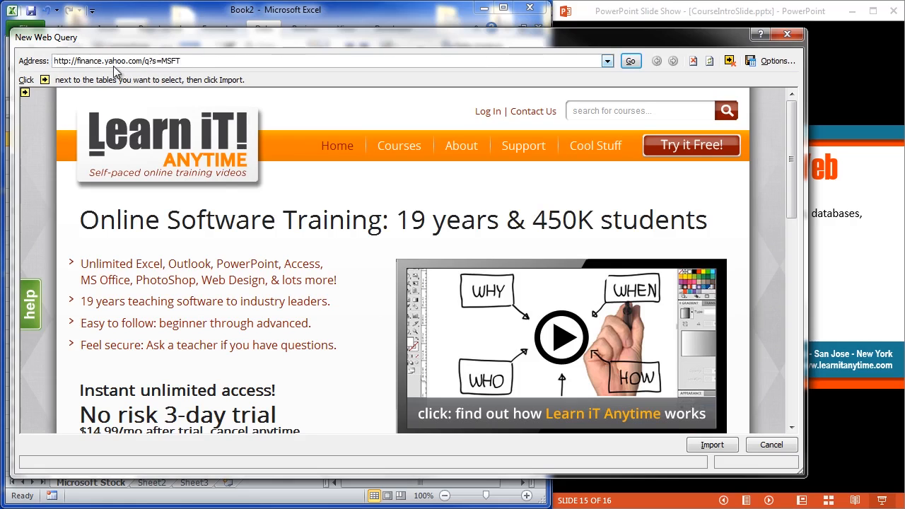
mouse_move(158, 71)
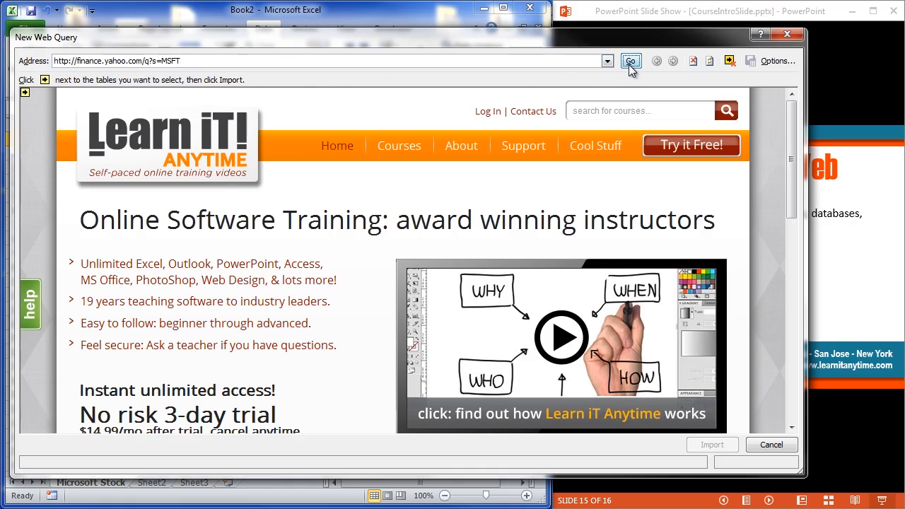
left_click(631, 61)
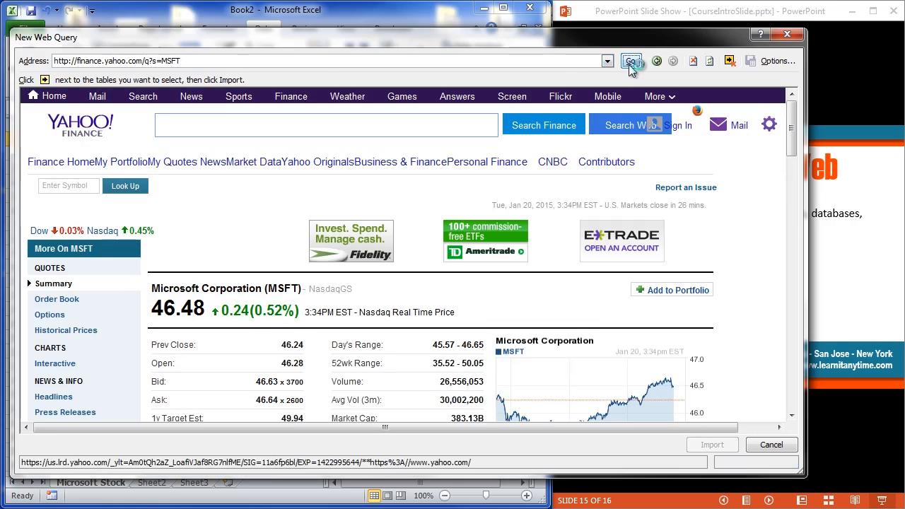
left_click(630, 60)
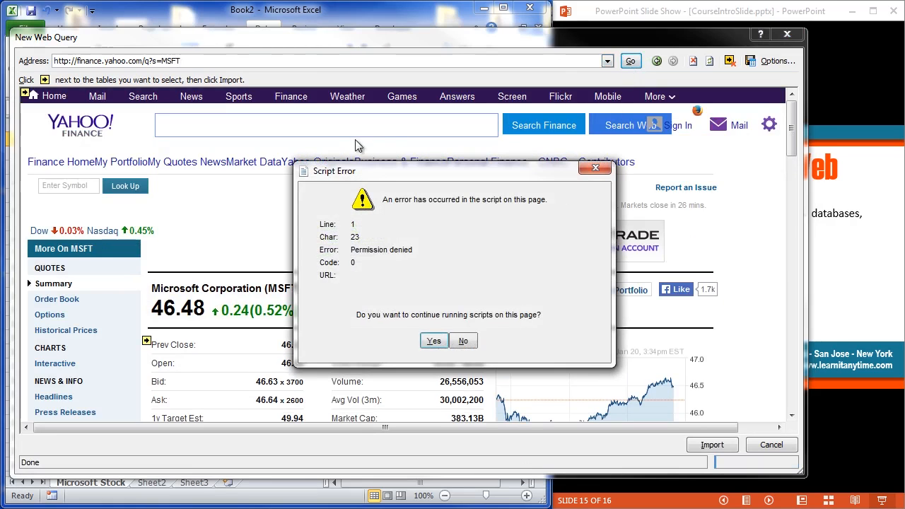
mouse_move(367, 306)
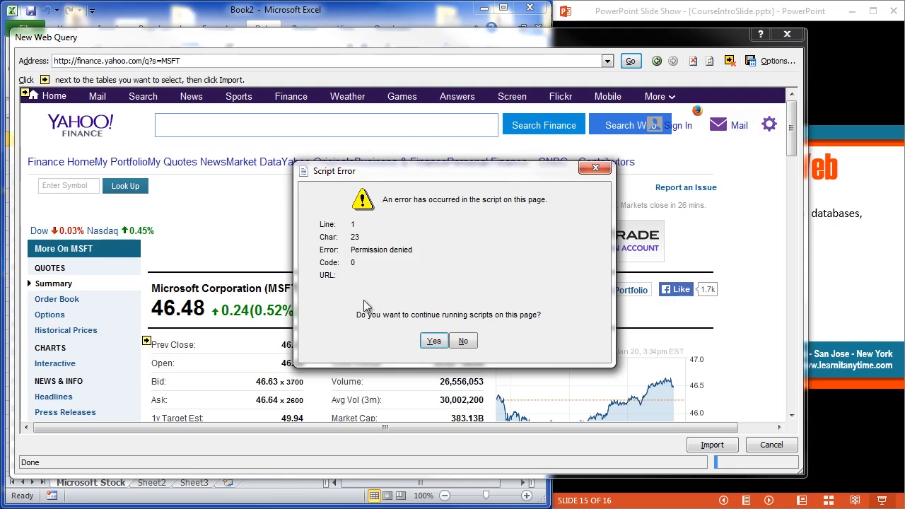
mouse_move(237, 163)
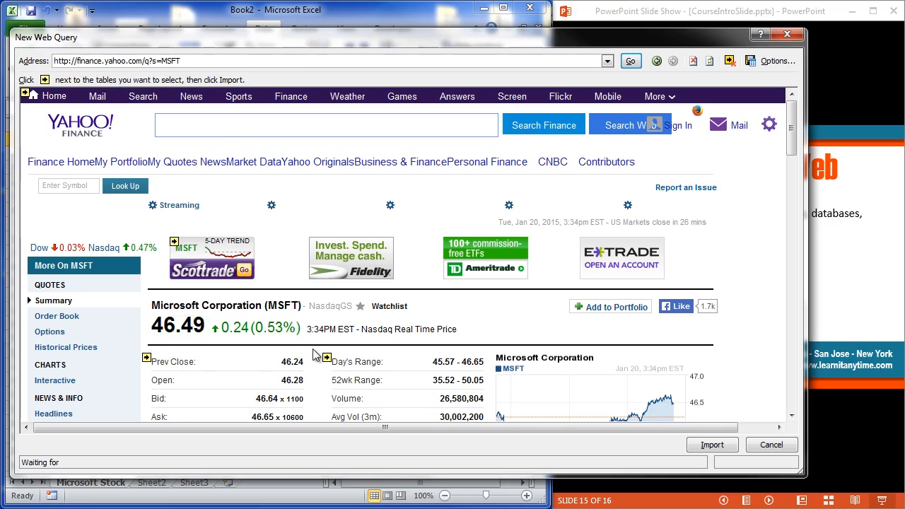
Mark the Day's Range statistics table for import, bringing up the Import Data dialog
scroll("down", 3)
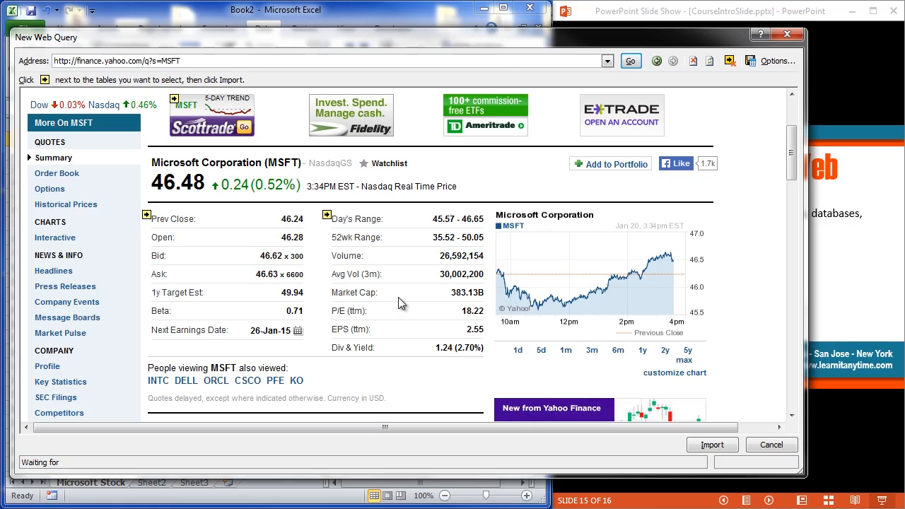
mouse_move(366, 246)
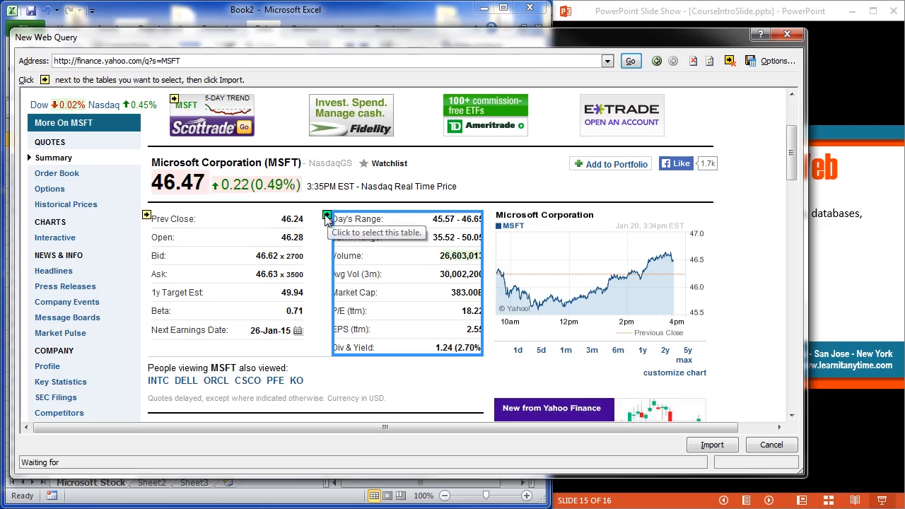
left_click(327, 215)
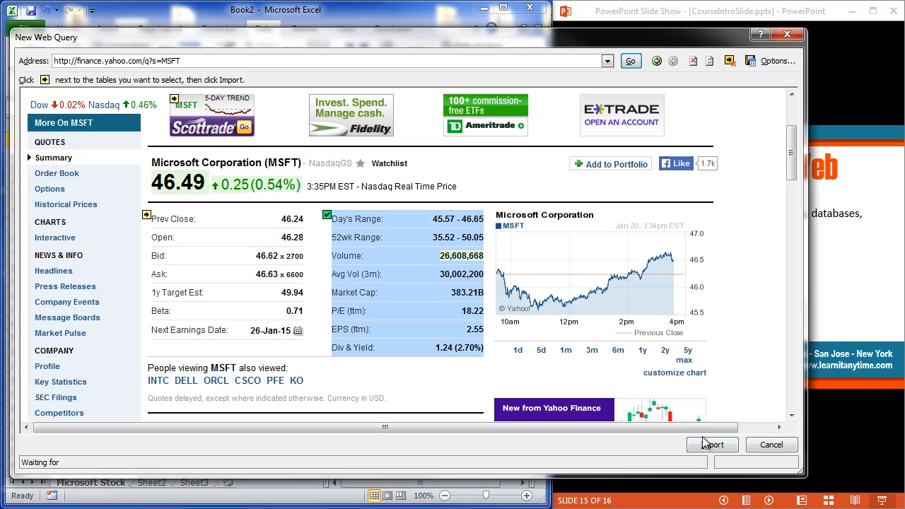
left_click(711, 444)
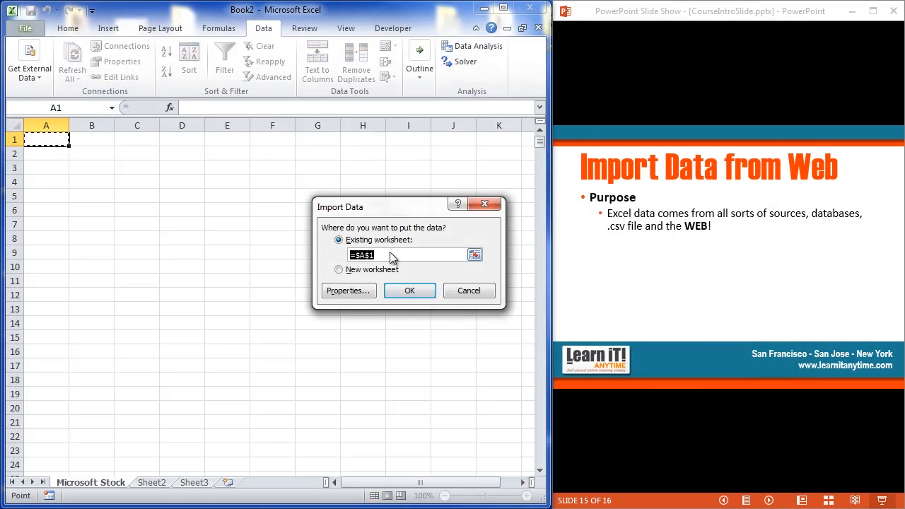
mouse_move(381, 243)
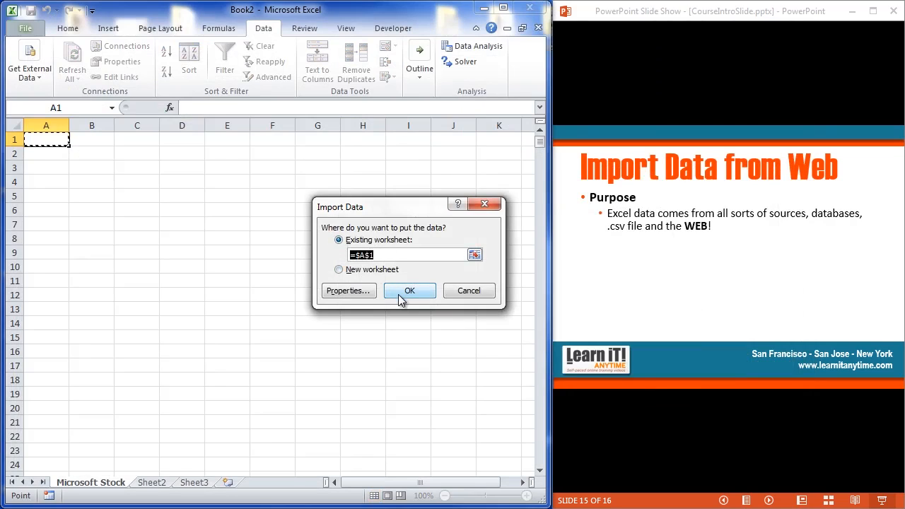
Import the Day's Range–Div & Yield table to the existing worksheet at $A$1
left_click(409, 291)
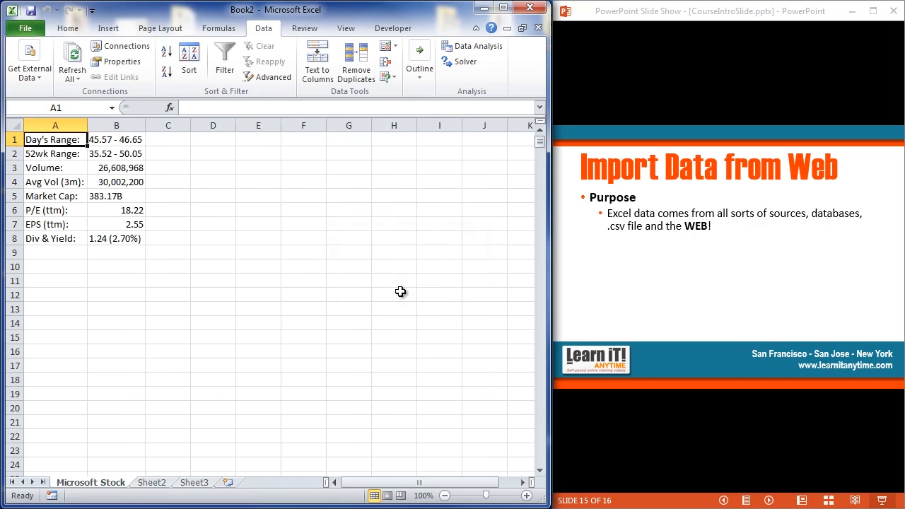
mouse_move(125, 275)
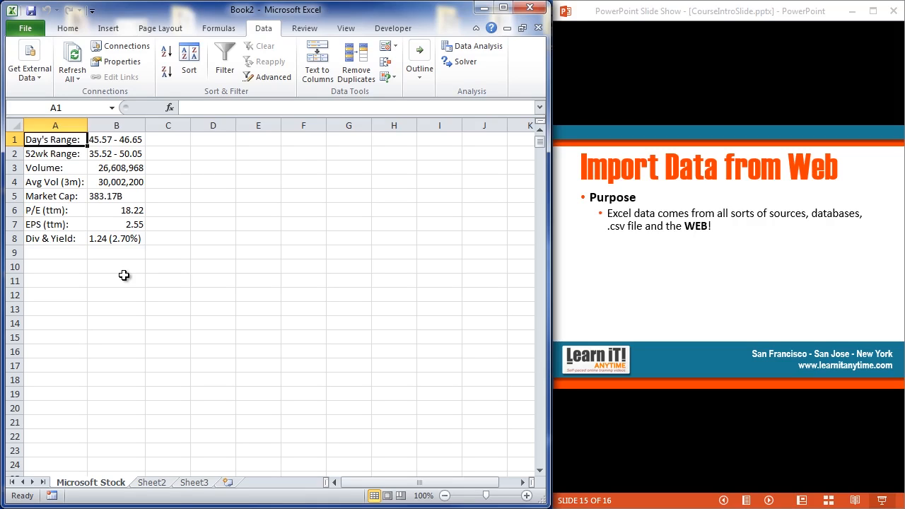
mouse_move(108, 198)
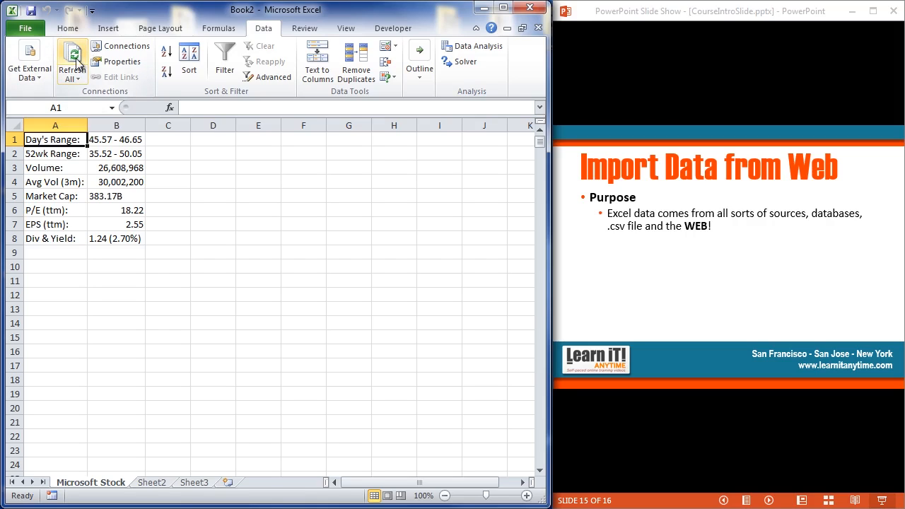
mouse_move(71, 62)
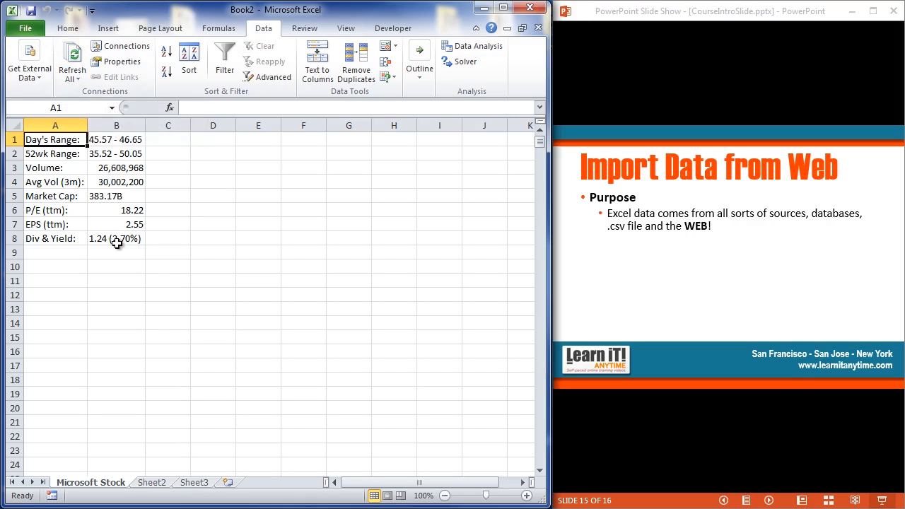
mouse_move(111, 227)
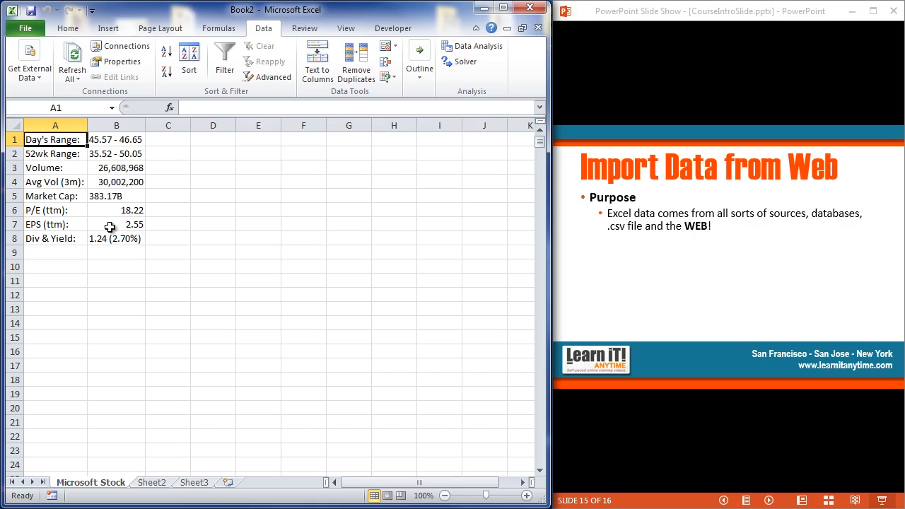
mouse_move(119, 170)
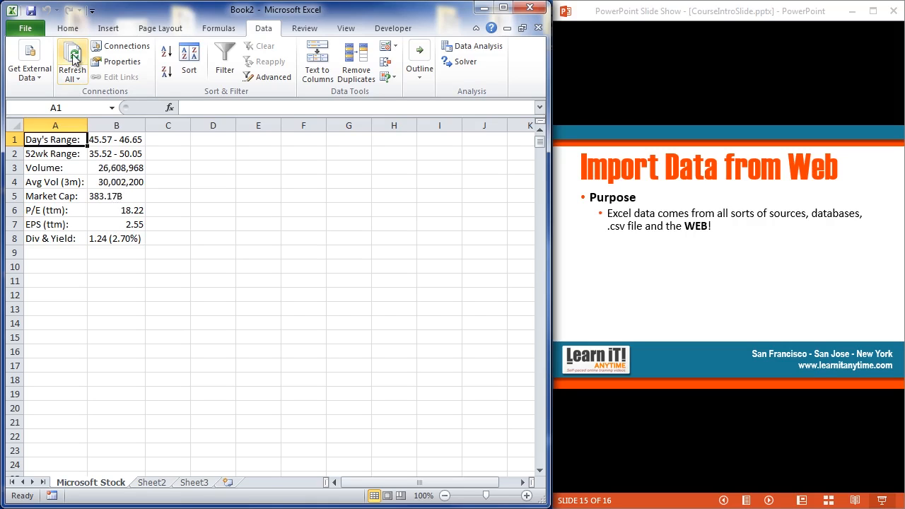
Refresh the MSFT web table several times, then select D1 for the next table
left_click(71, 59)
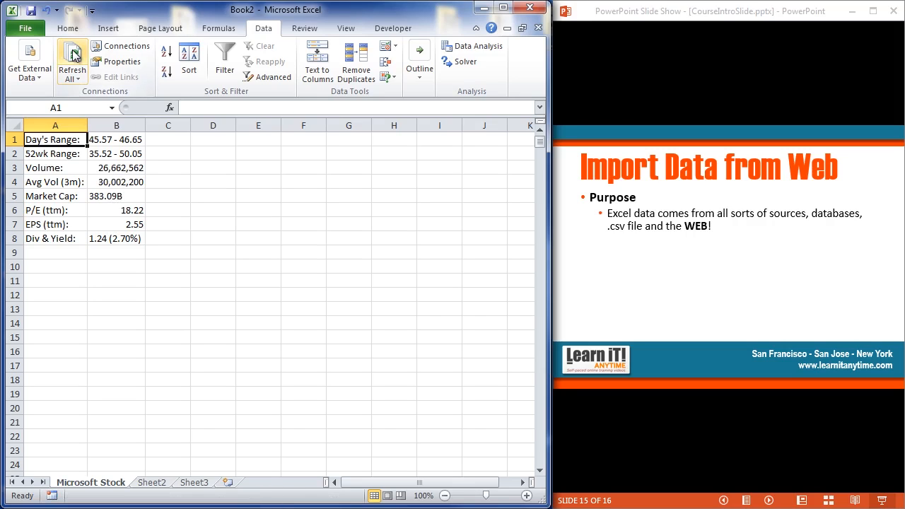
left_click(71, 57)
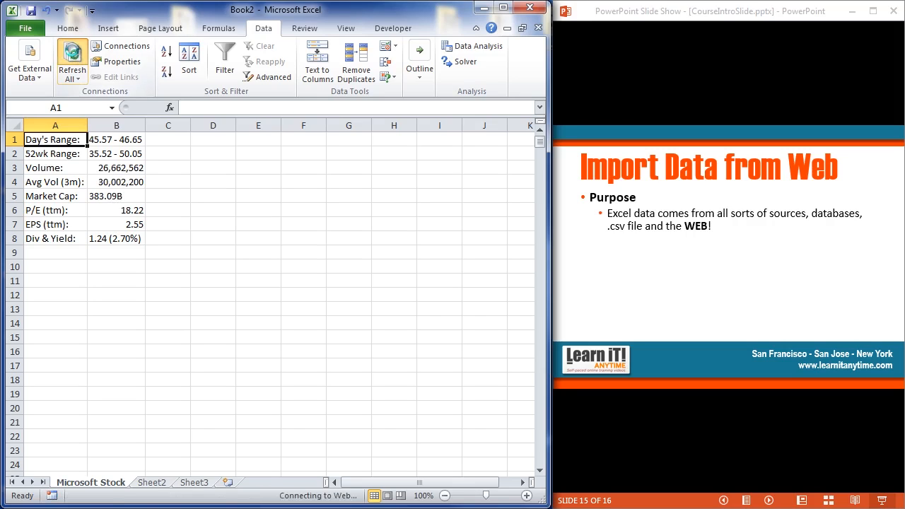
left_click(71, 55)
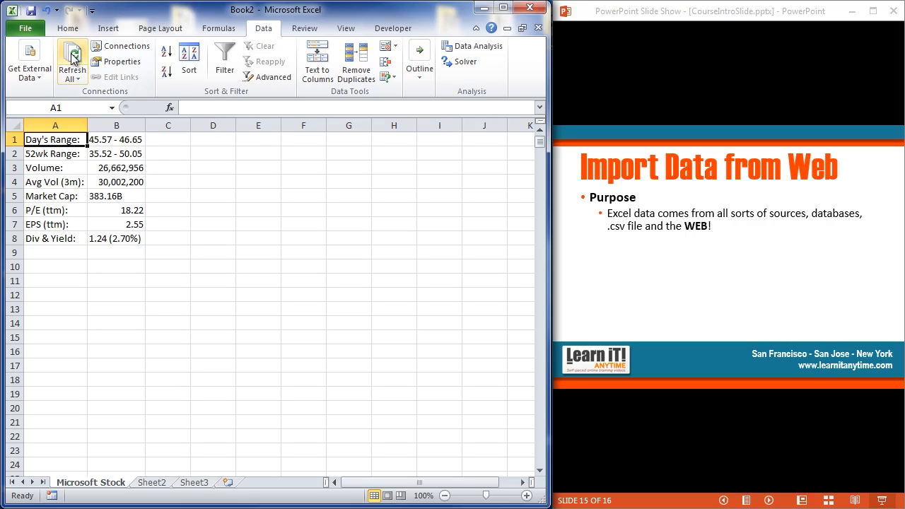
left_click(71, 58)
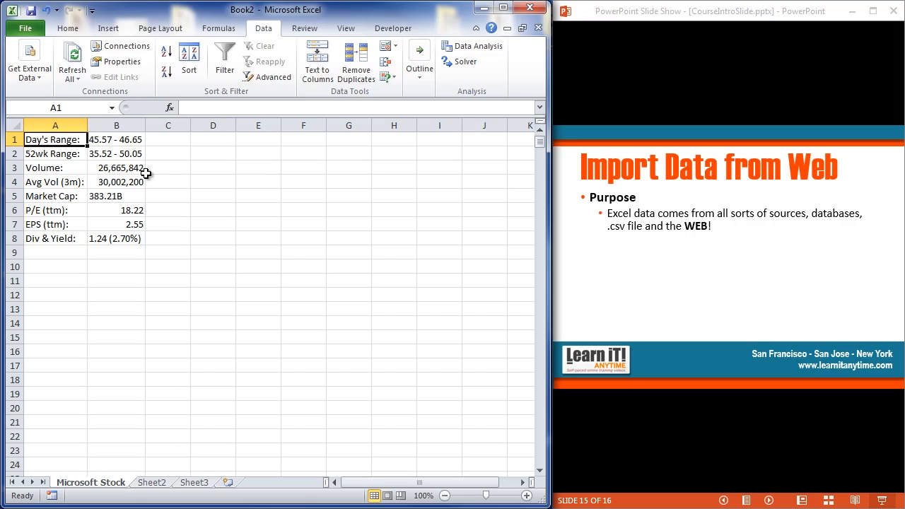
left_click(212, 139)
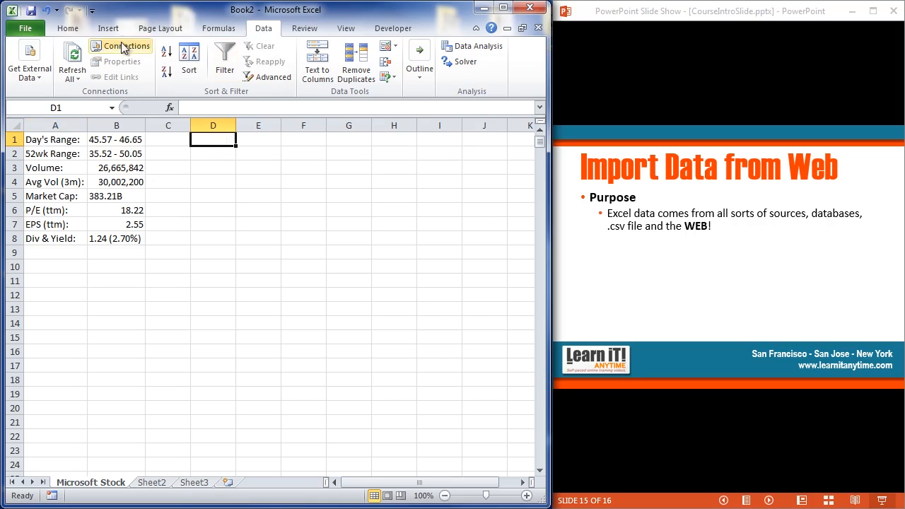
left_click(28, 60)
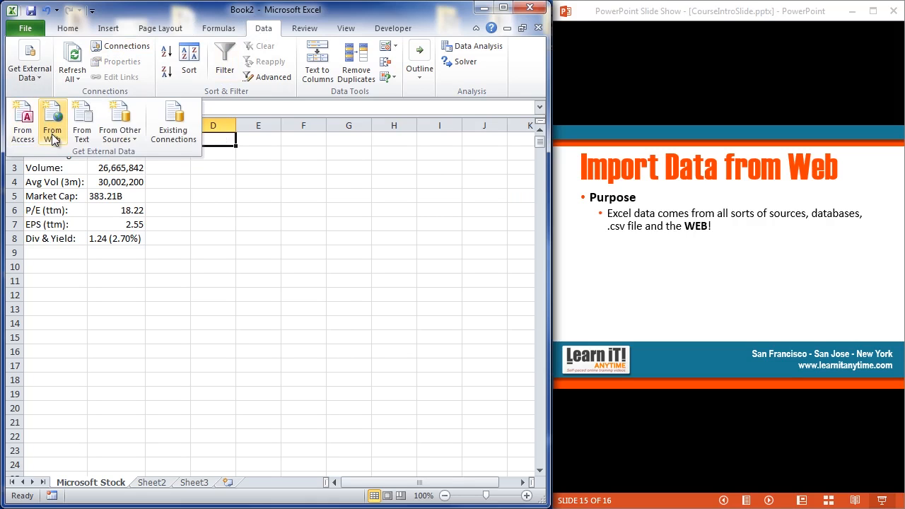
left_click(52, 120)
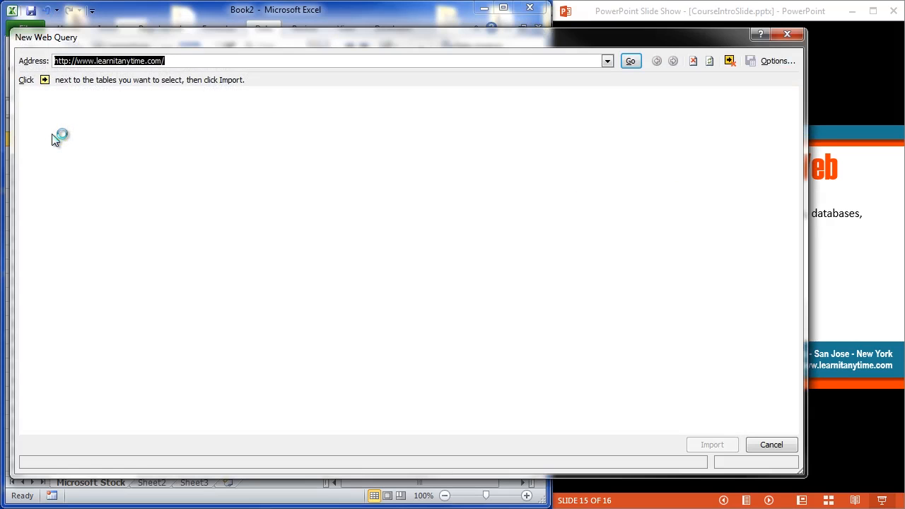
left_click(629, 60)
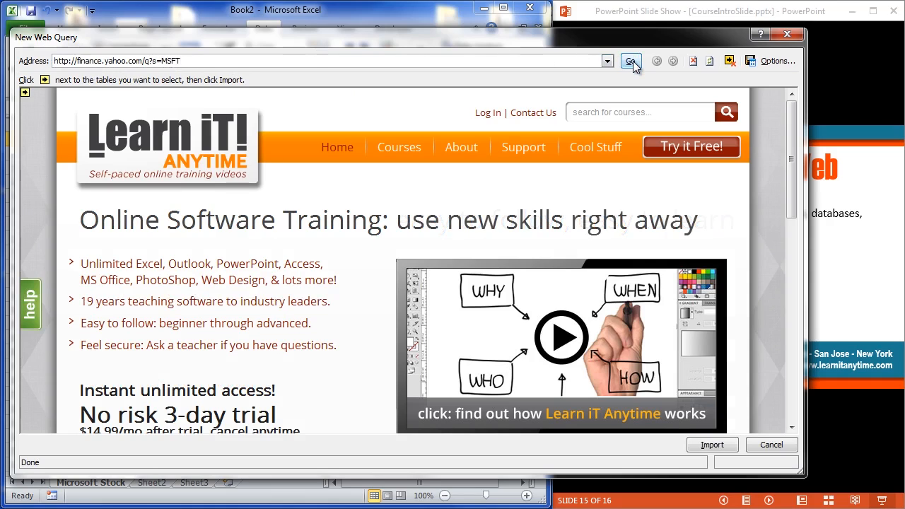
left_click(631, 61)
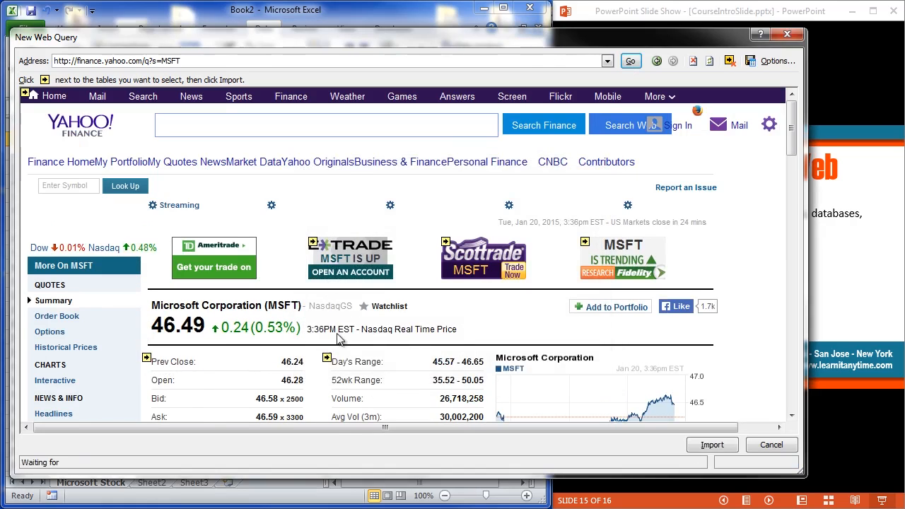
Mark the Prev Close quote table for import, bringing up the Import Data dialog
scroll("down", 3)
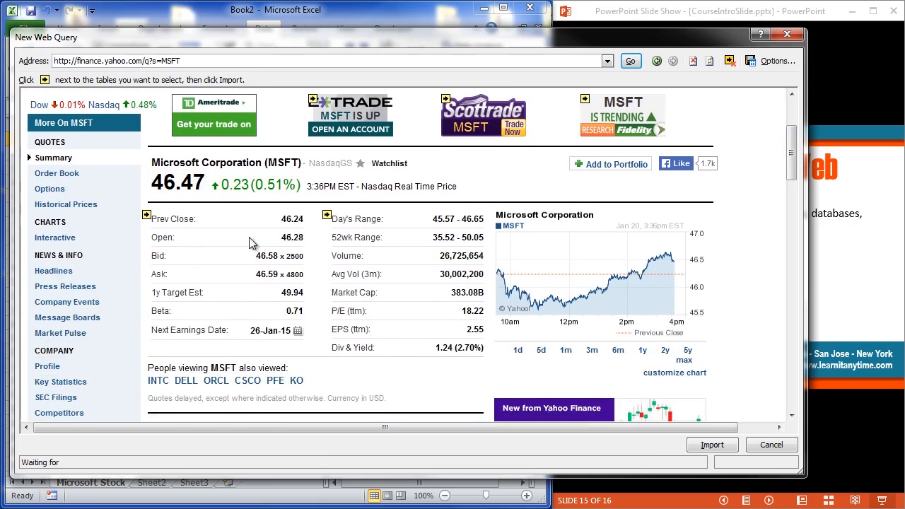
mouse_move(169, 256)
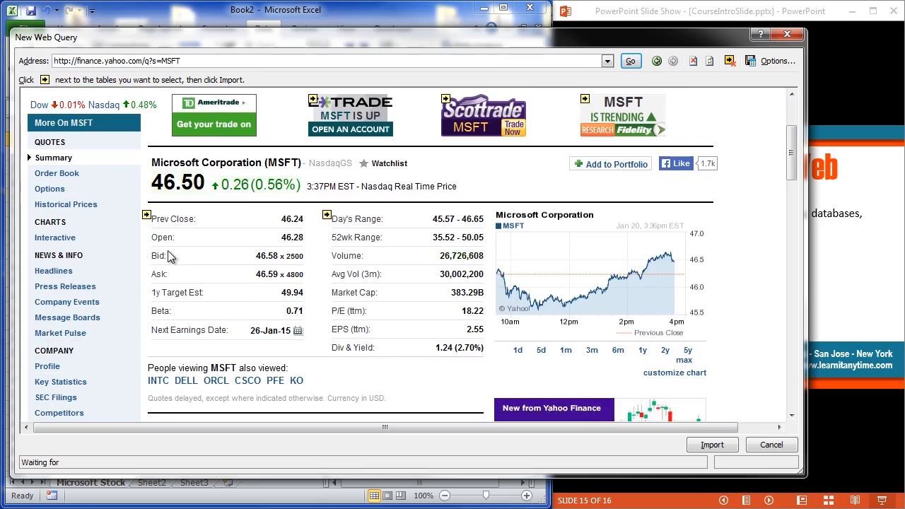
left_click(147, 215)
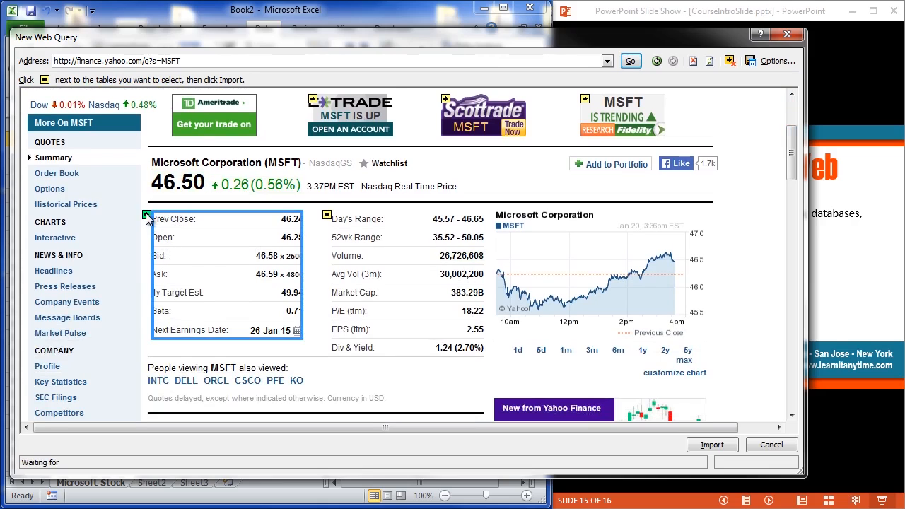
left_click(148, 215)
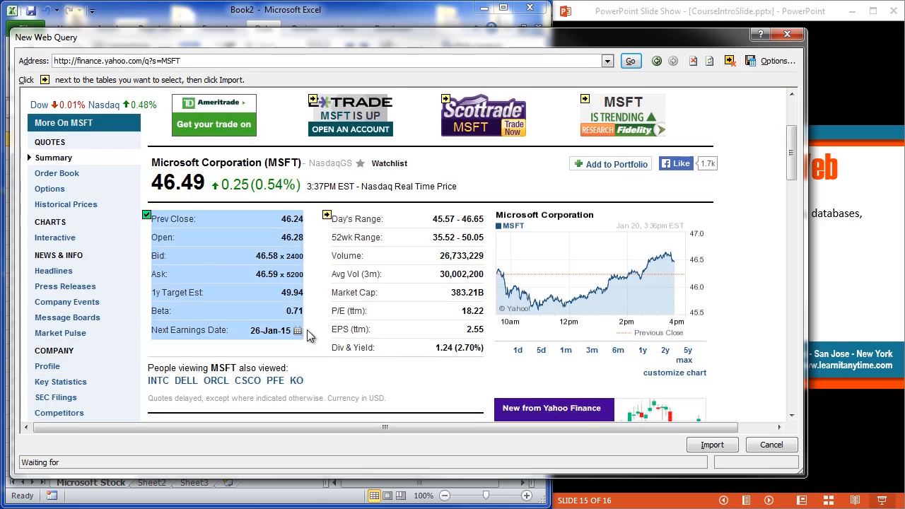
left_click(711, 444)
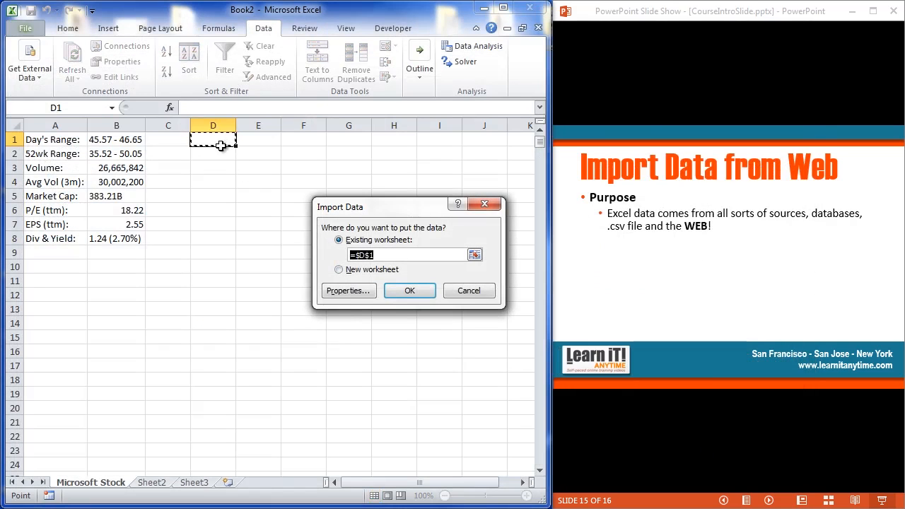
Import the Prev Close table at $D$1 and refresh both web tables
left_click(410, 291)
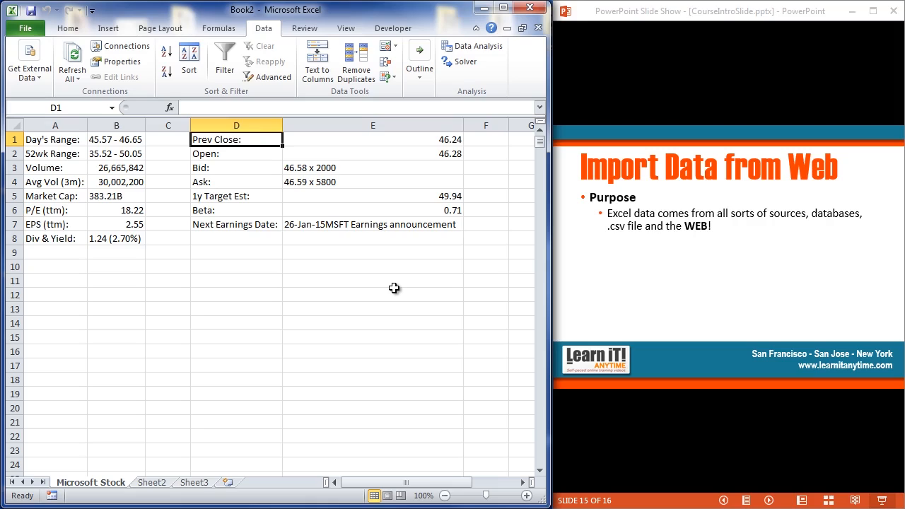
mouse_move(297, 242)
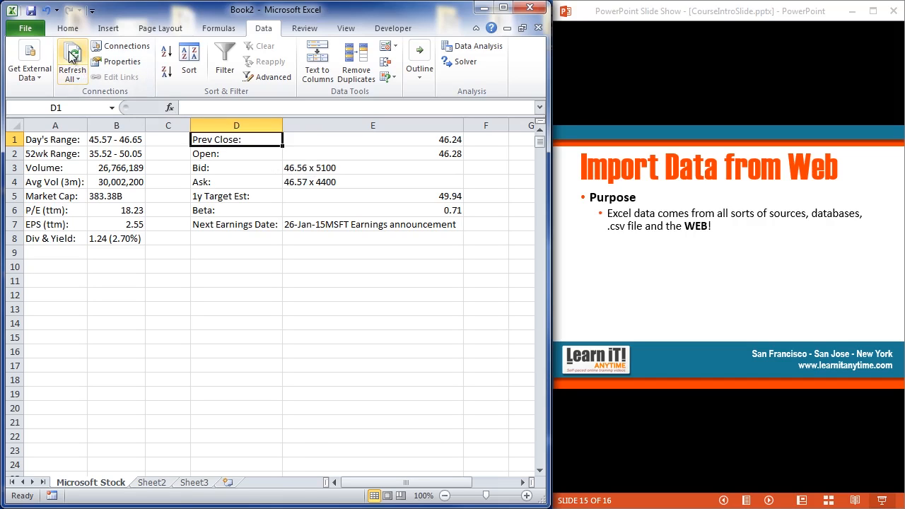
left_click(71, 59)
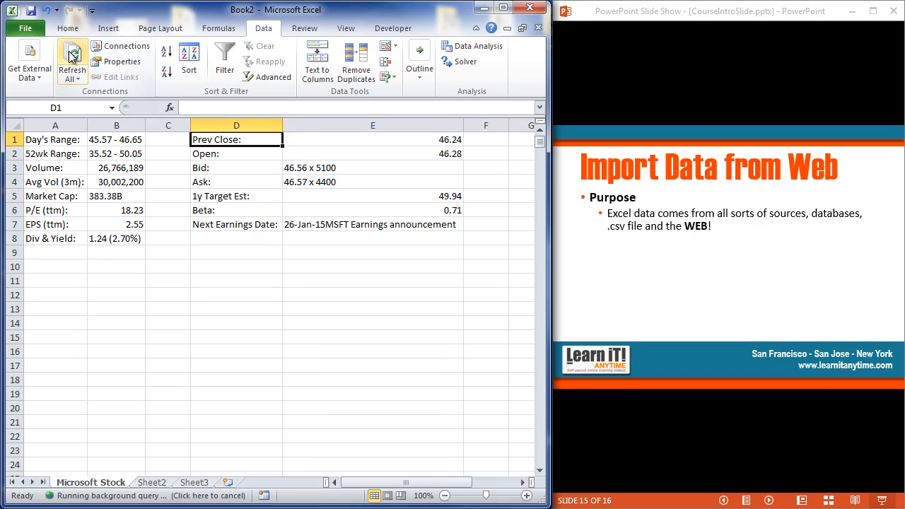